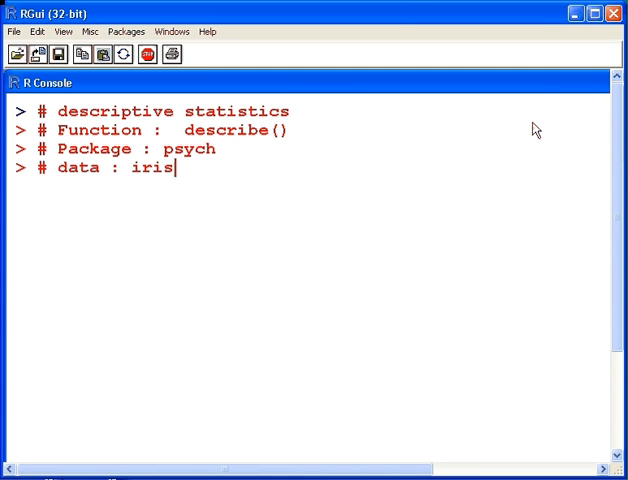
Install the psych package from CRAN with install.packages("psych").
text(i)
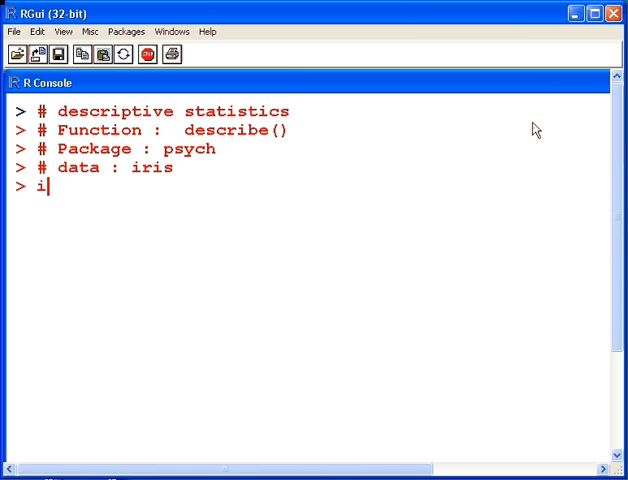
text(nstall.pa)
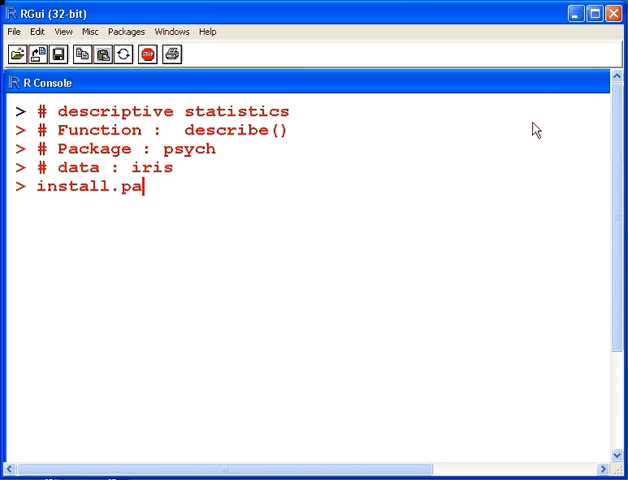
text(ckages)
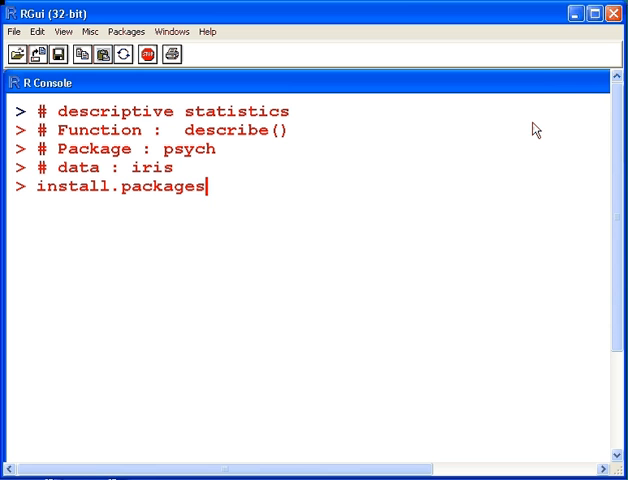
text(("psych)
text(library)
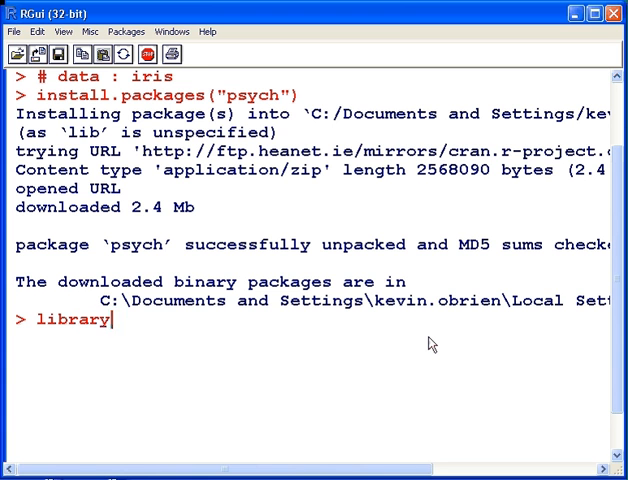
Load psych with library(psych), noting that %+% from ggplot2 is masked.
text((psych))
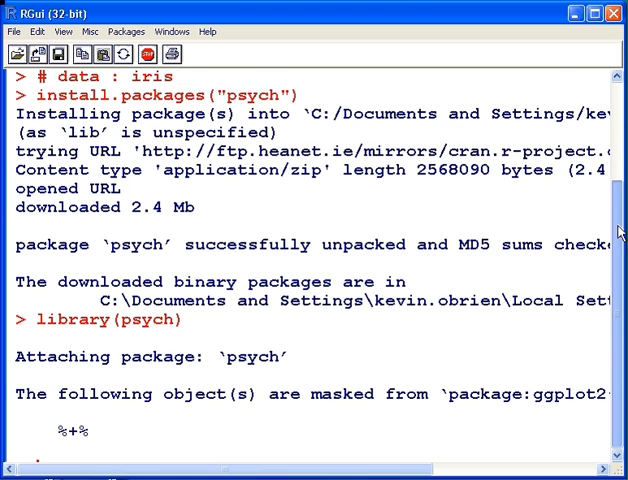
scroll(down, 3)
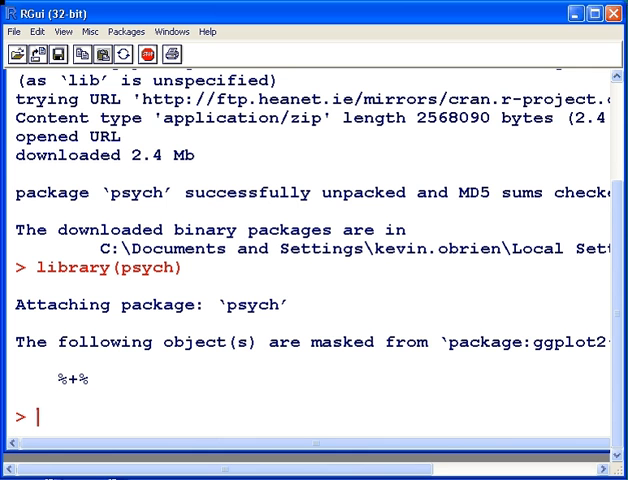
Run describe(iris) to show n, mean, sd, median and other statistics per variable.
text(des)
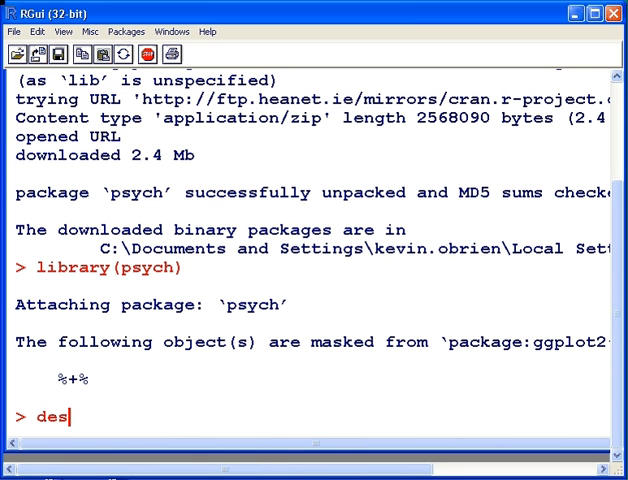
text(cribe(iris)
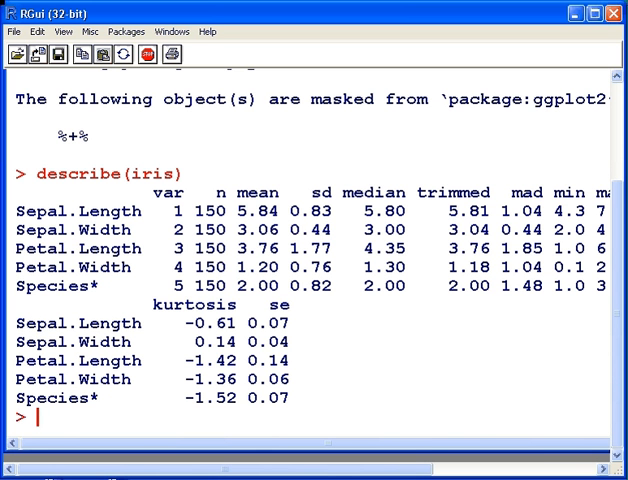
mouse_move(335, 369)
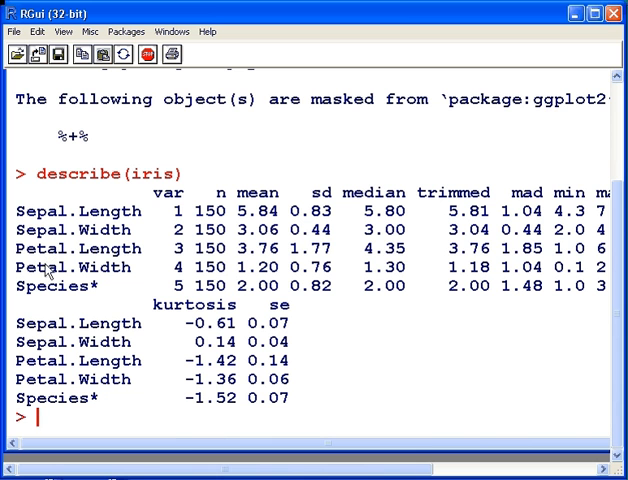
mouse_move(335, 417)
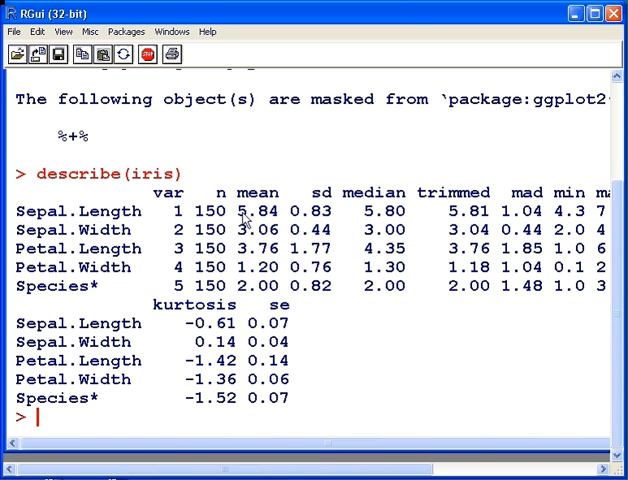
mouse_move(238, 228)
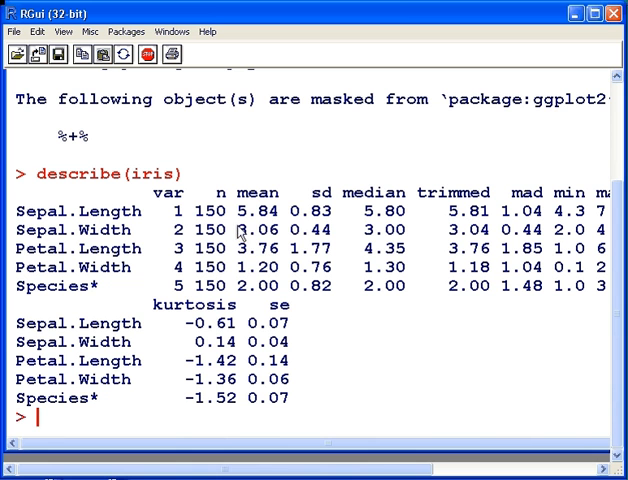
mouse_move(288, 260)
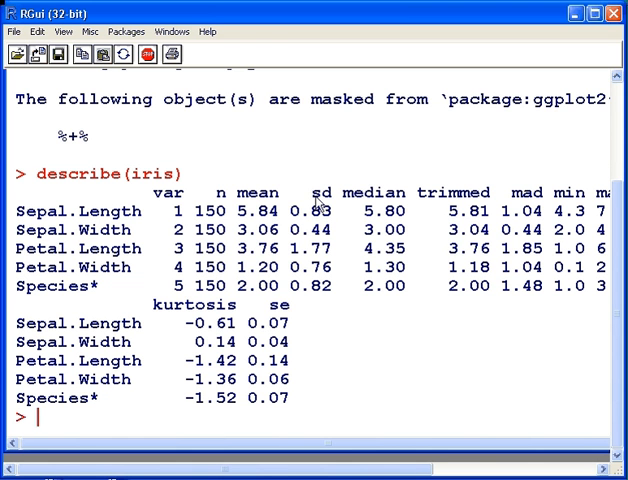
mouse_move(375, 203)
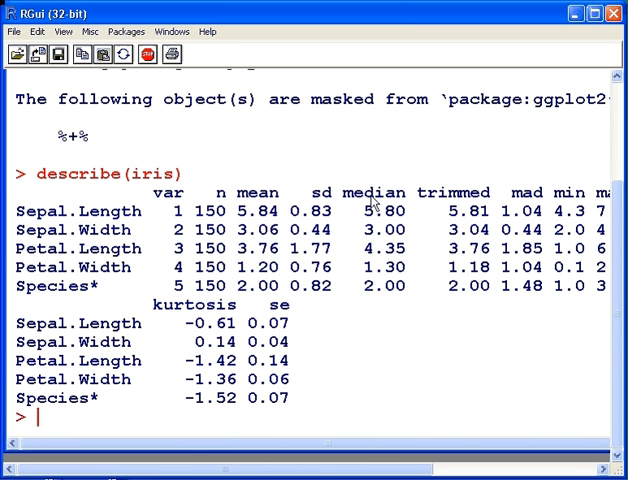
mouse_move(452, 413)
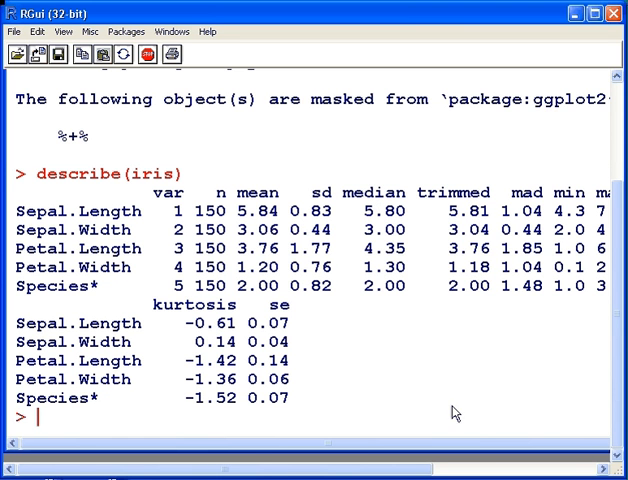
mouse_move(532, 197)
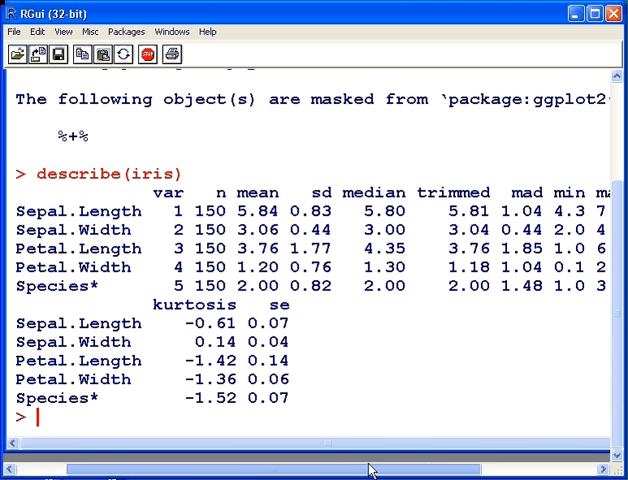
scroll(right, 3)
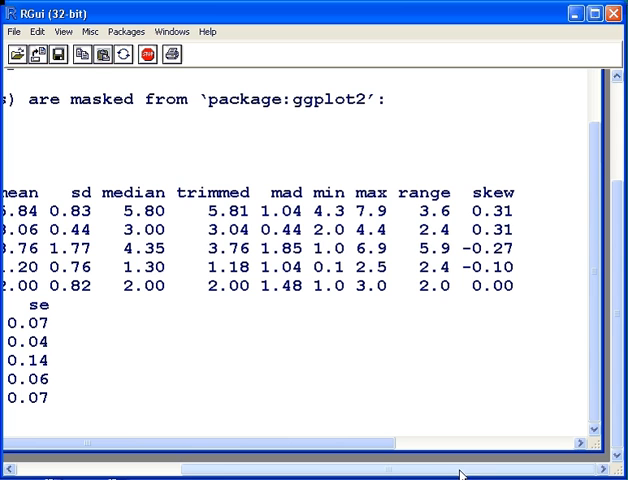
mouse_move(390, 472)
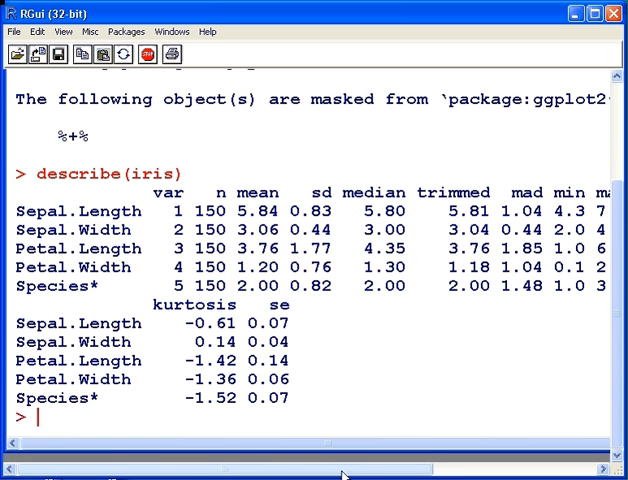
Run unique(iris$Species) to list setosa, versicolor and virginica.
text(u)
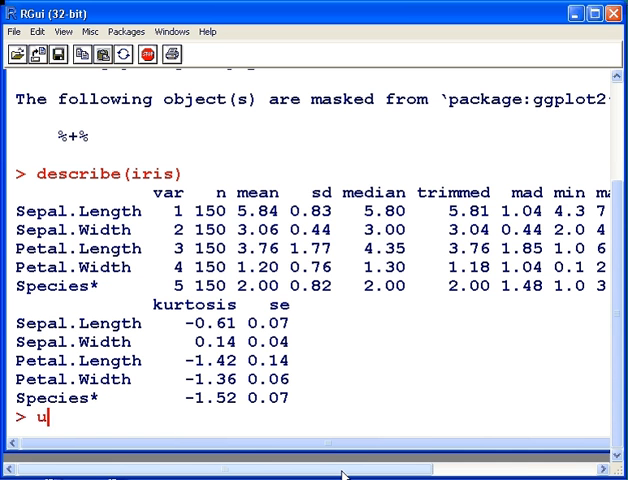
text(ni)
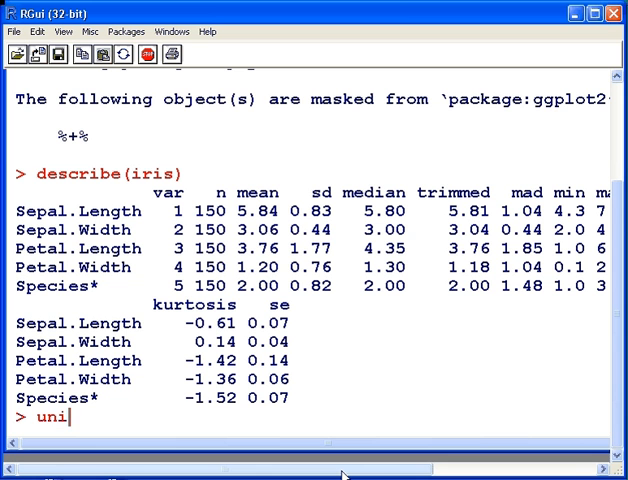
text(q)
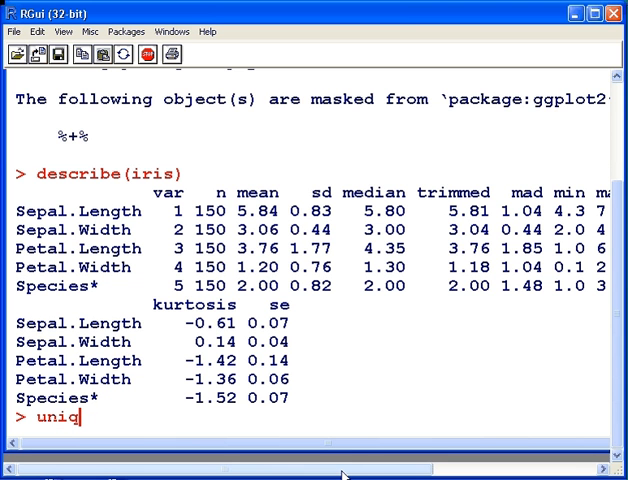
text(ue()
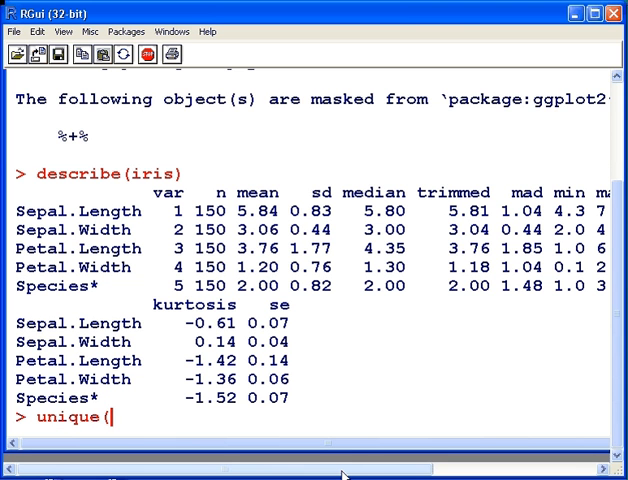
text(iris$)
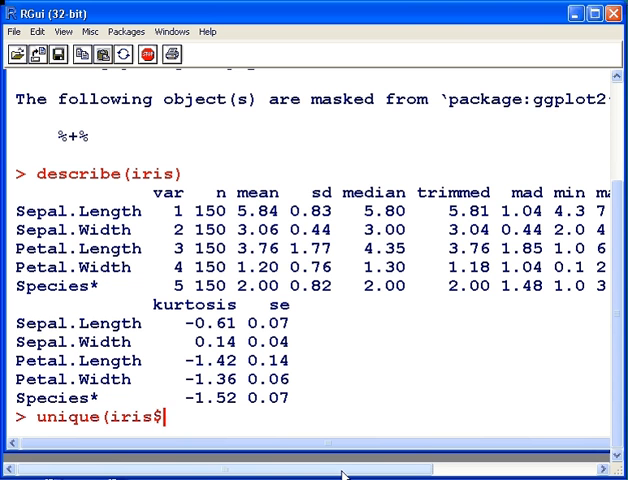
text(species)
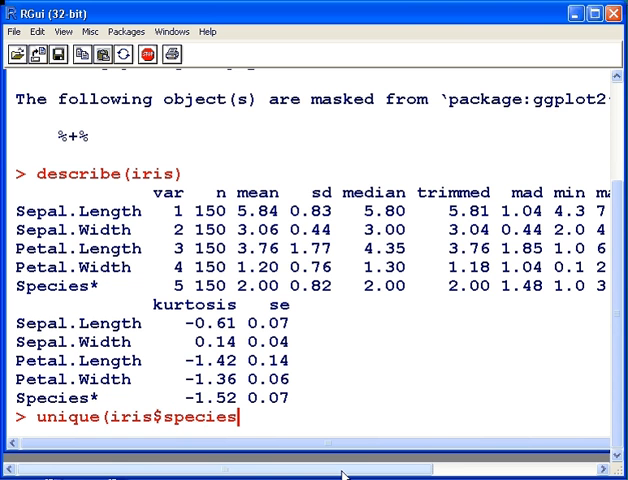
text())
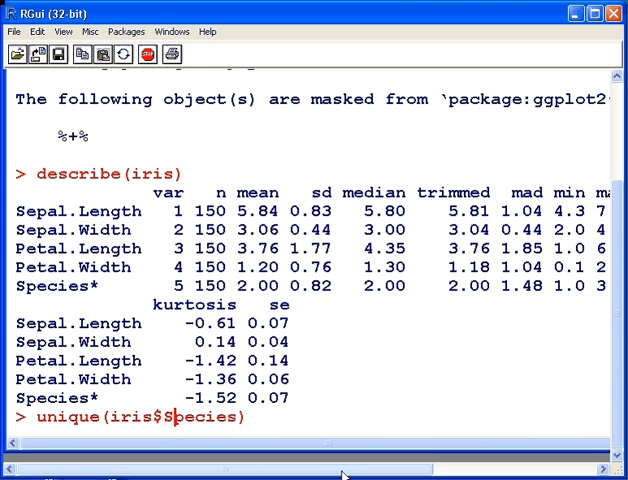
key(Return)
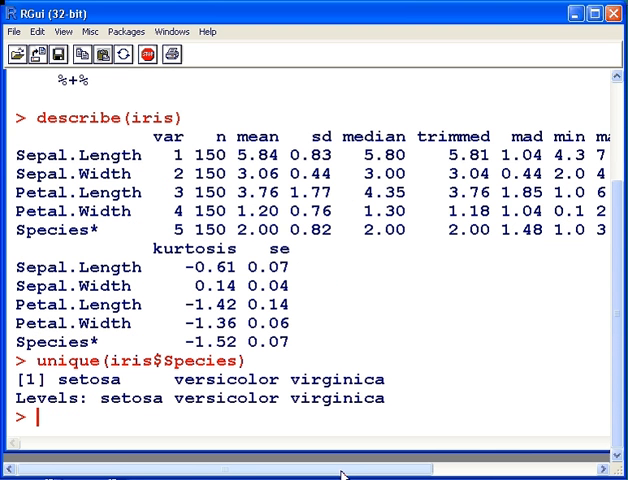